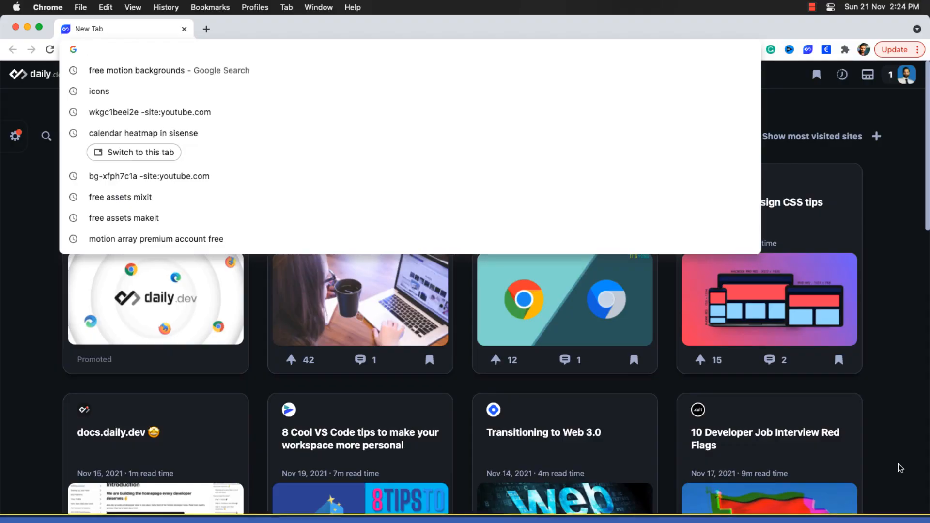
Go to colab.research.google.com and create a new blank notebook
type("colab.research.google.com")
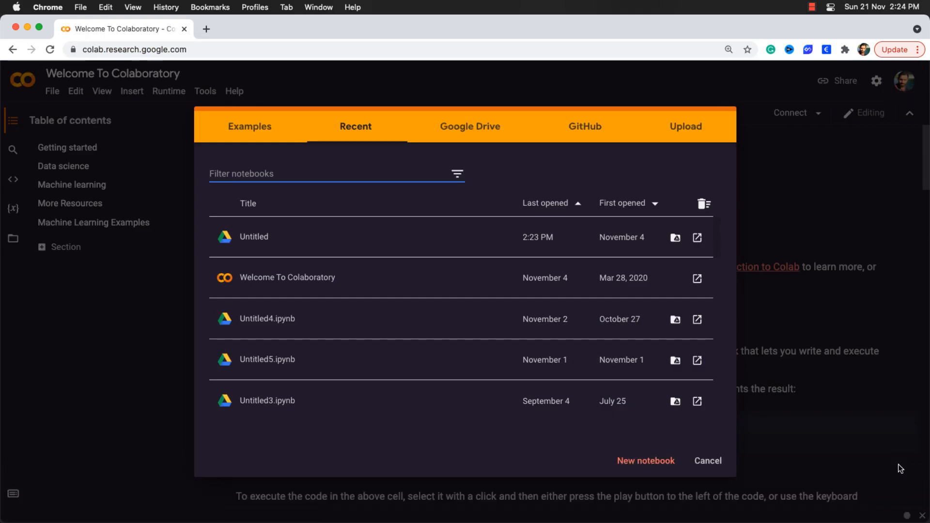
left_click(646, 460)
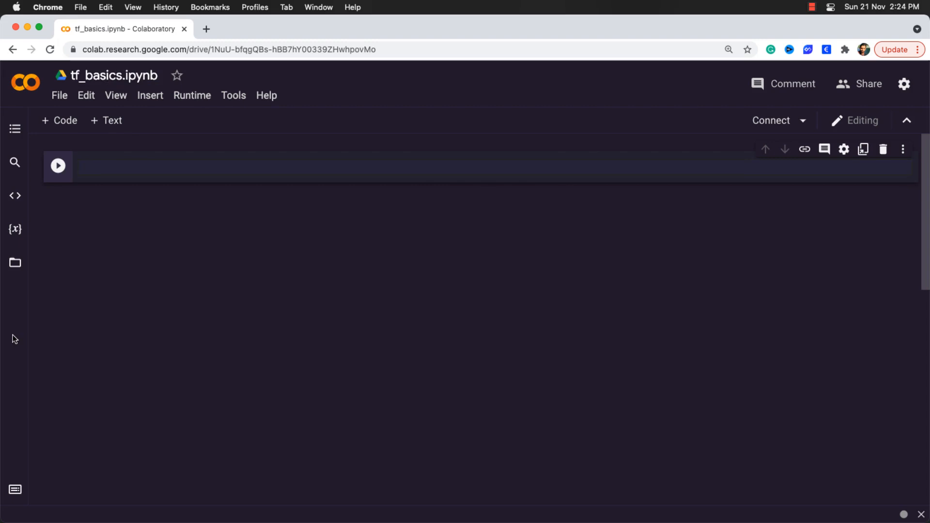
Write 'import tensorflow as tf' in the first cell and run it
type("import tensorflow")
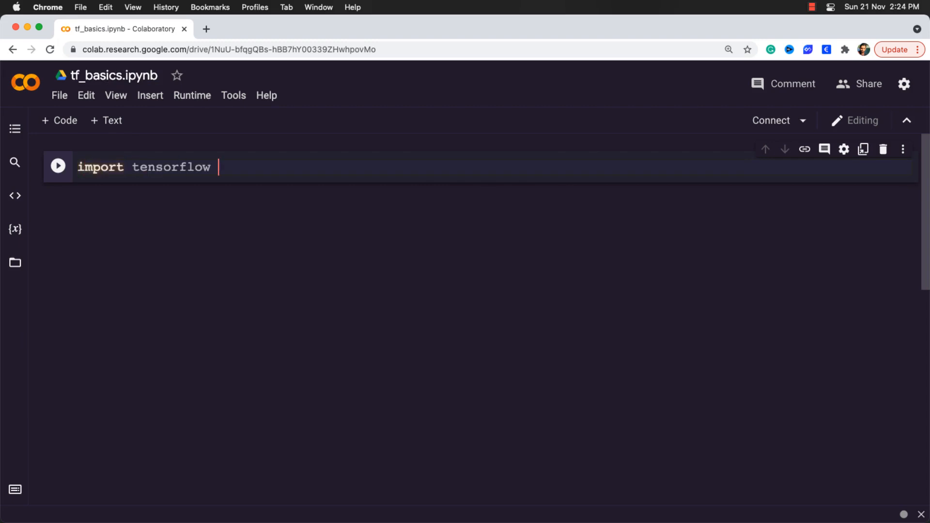
type("as tf")
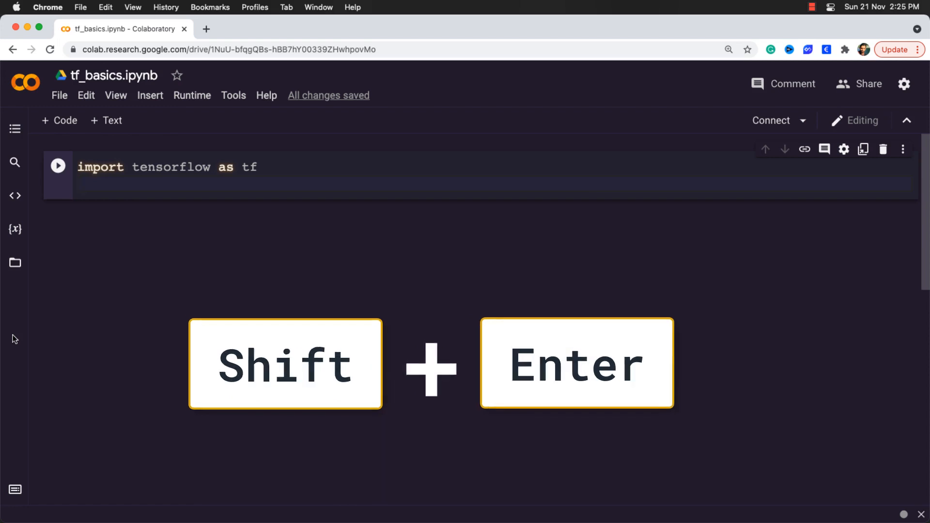
key("shift+enter")
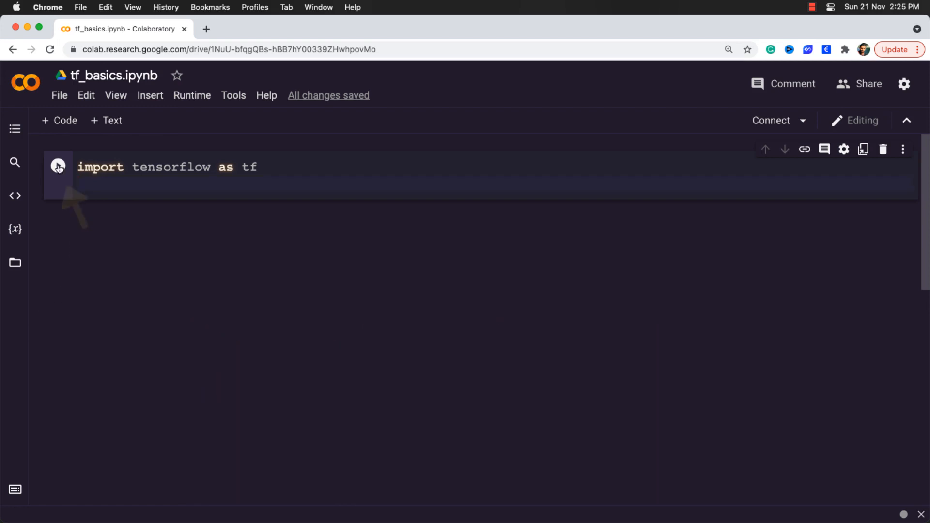
left_click(59, 167)
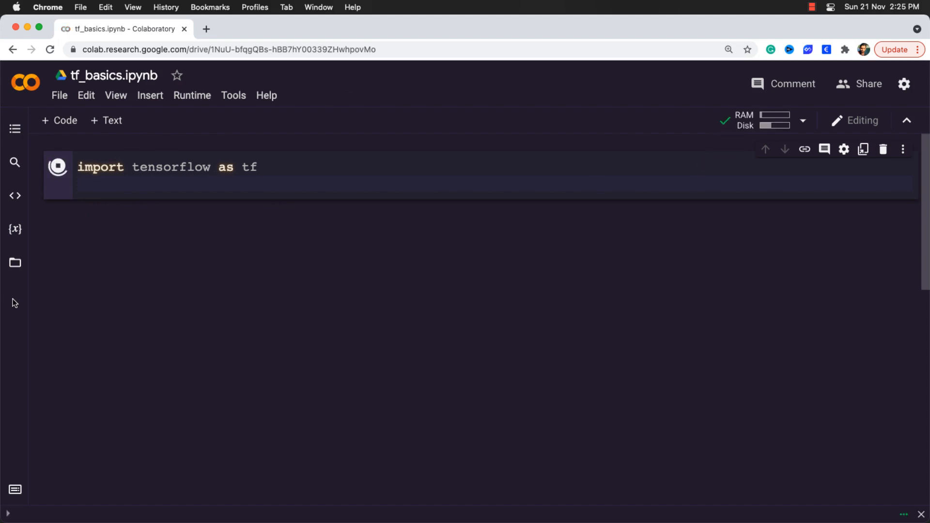
left_click(57, 167)
type("print")
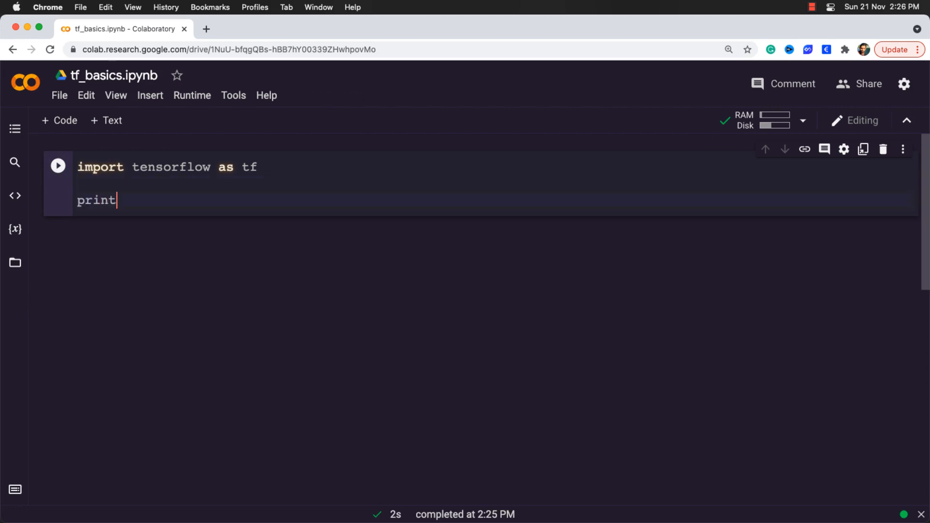
Add print(tf.__version__) to the cell and run it, showing version 2.7.0
type("(tf.__)")
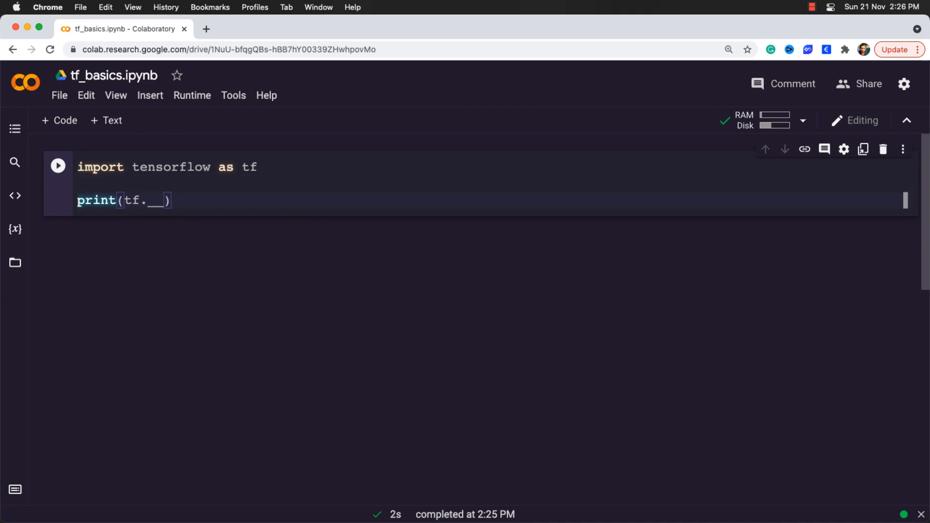
type("version__")
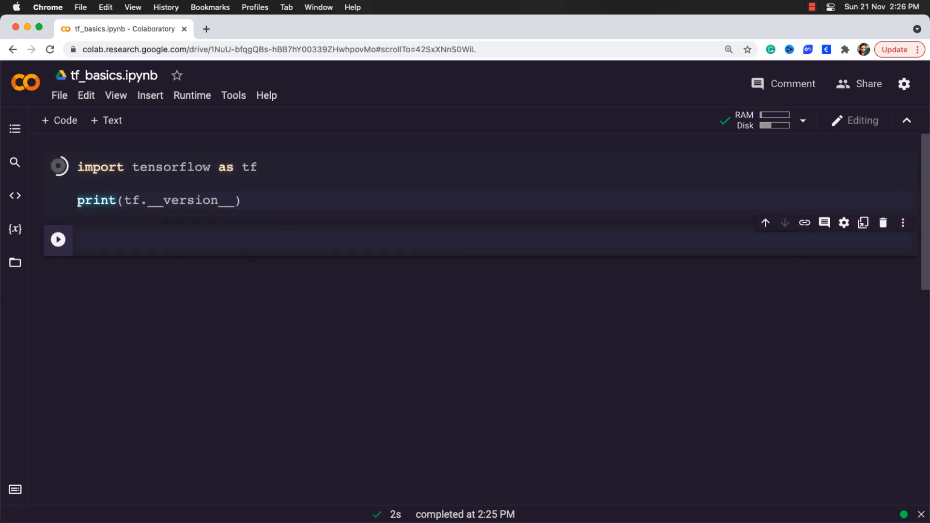
left_click(57, 166)
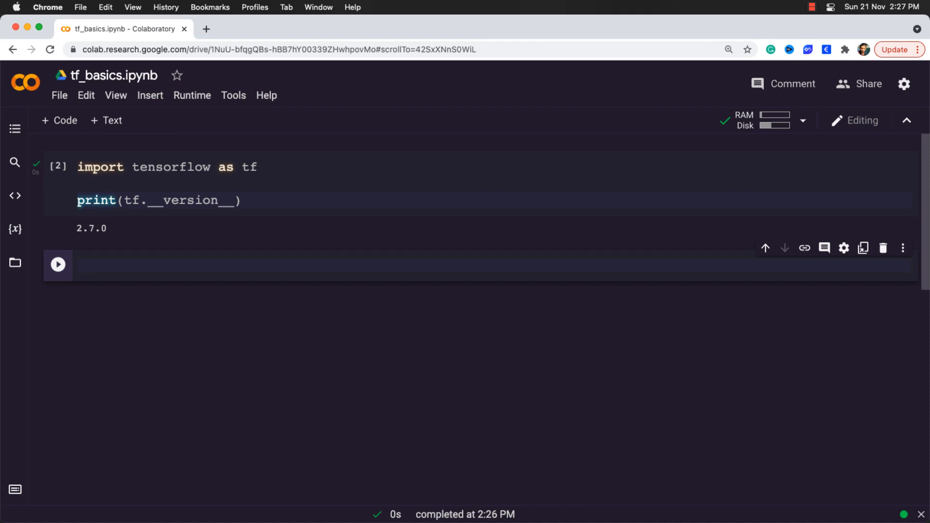
Write 'from tensorflow import keras' with print(keras.__version__) and run it, showing 2.7.0
type("from tensorflow")
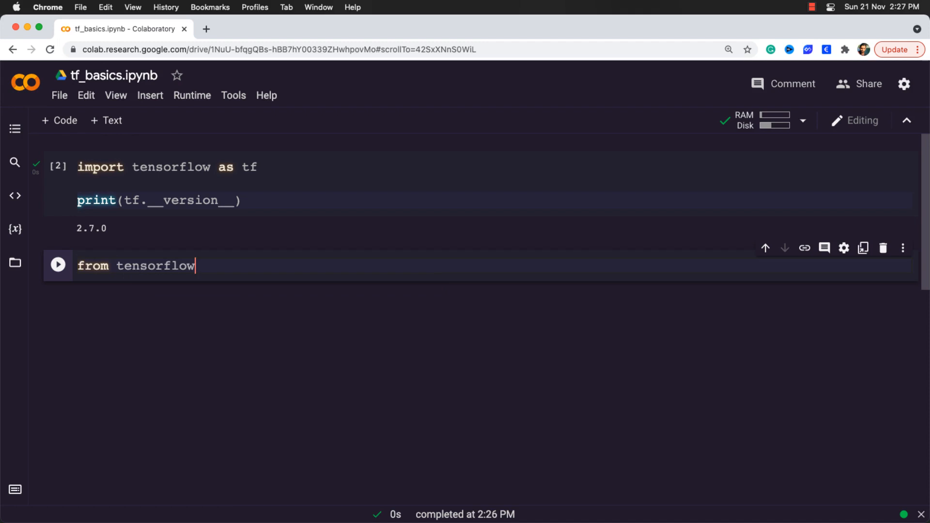
type("import keras")
type("print(keras.__version__)")
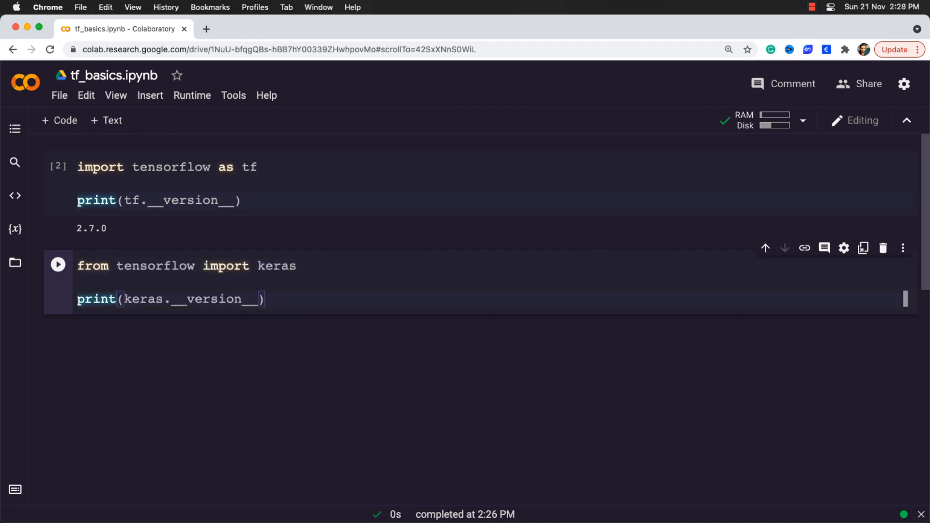
left_click(57, 265)
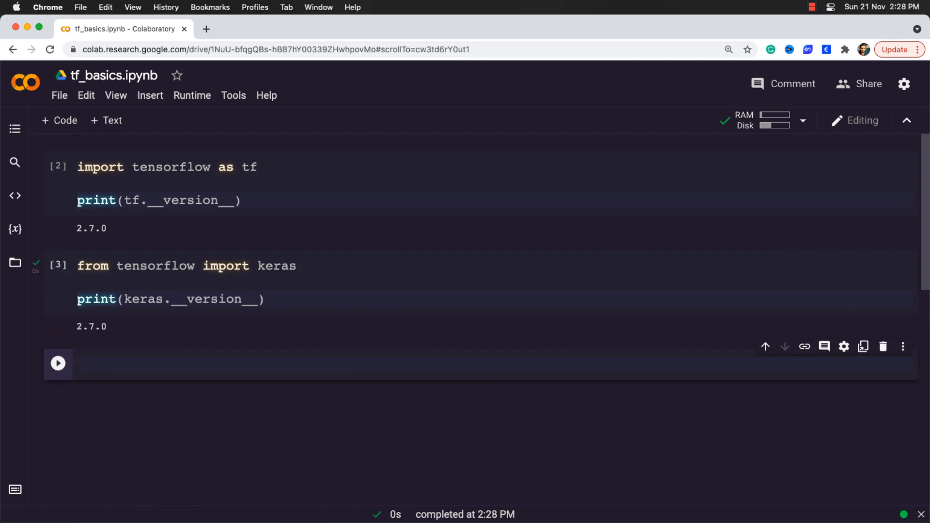
left_click(238, 364)
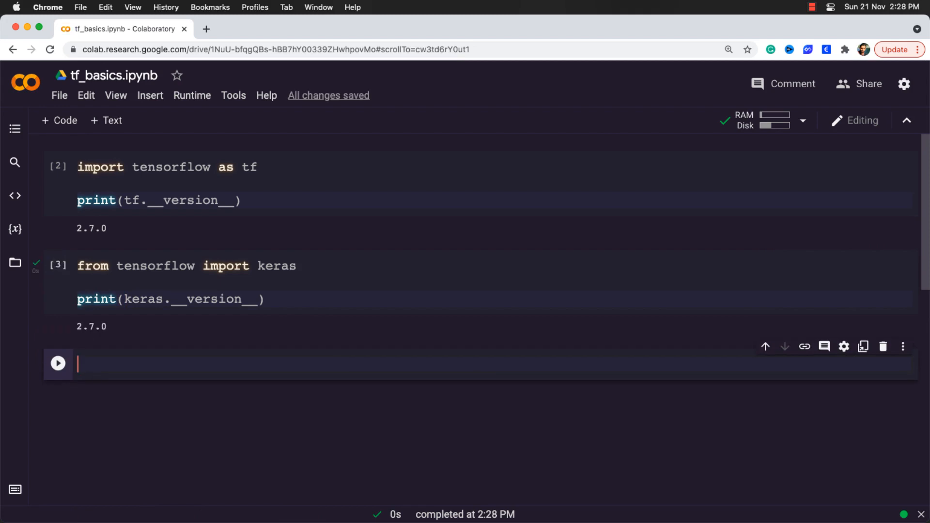
Under a '# variables' comment, define t0 = 33 and t1 = tf.Variable(44)
type("# variables")
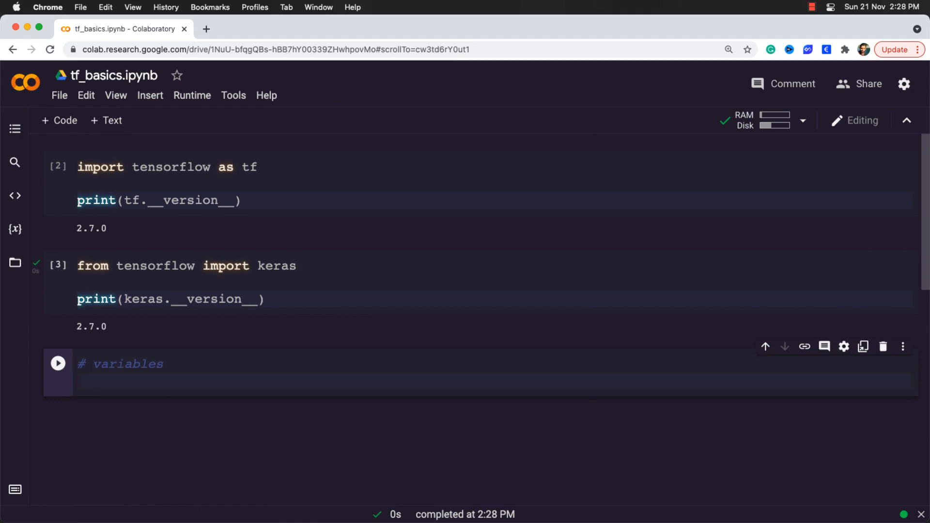
type("t0")
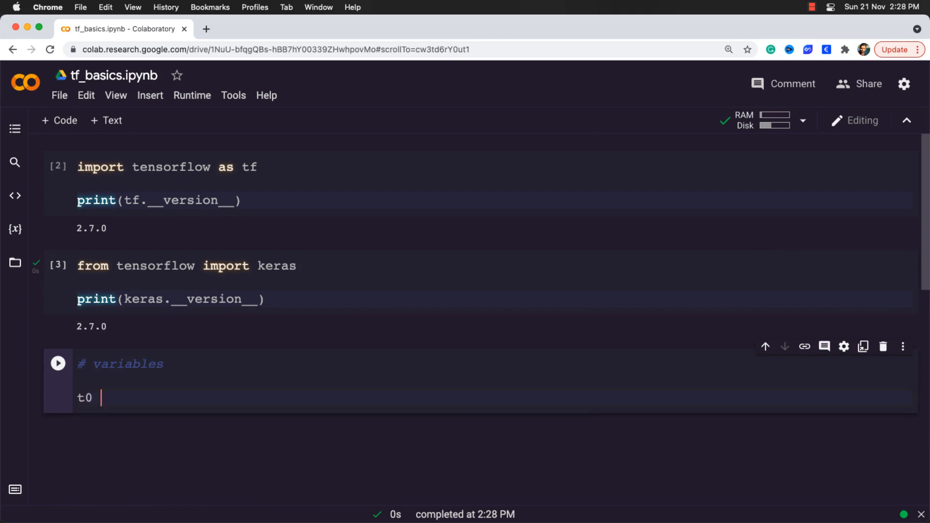
type("= 33")
type("t1 =")
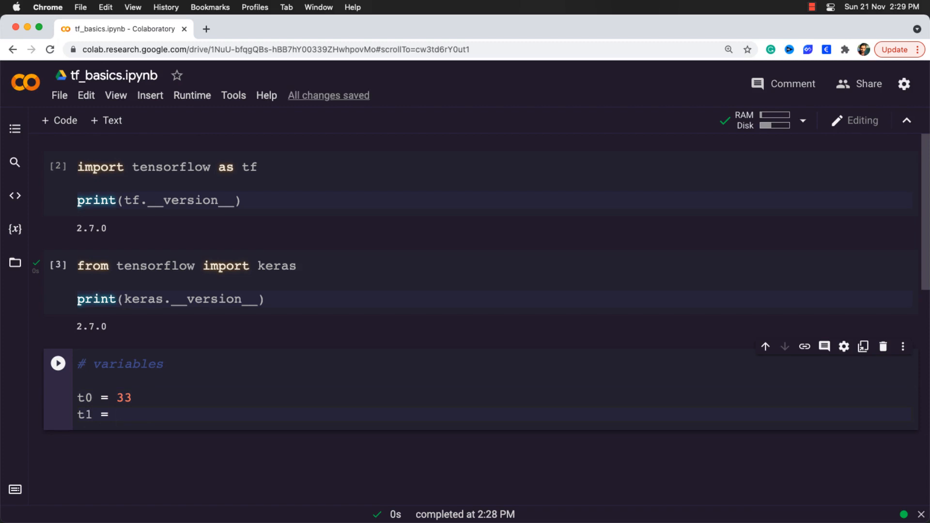
type("tf.Va")
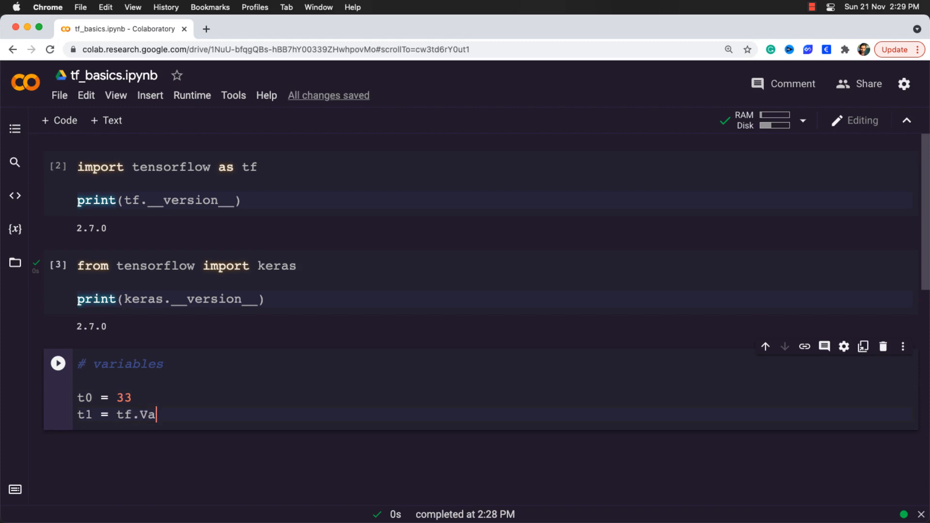
type("riable()")
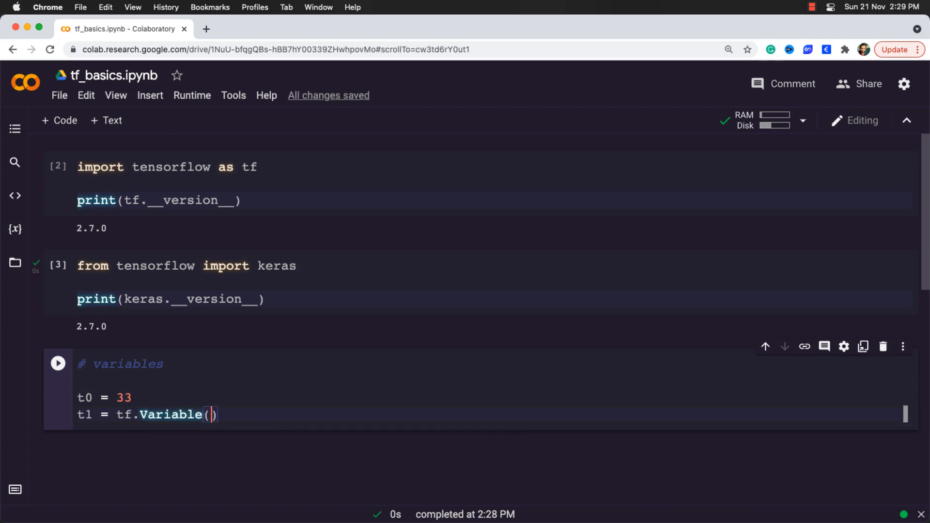
type("44")
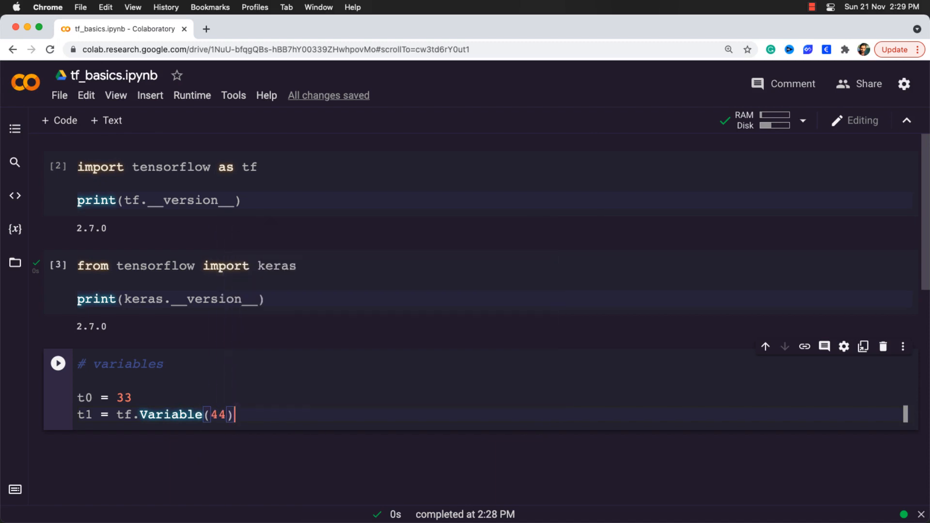
Define t2 = tf.Variable([[[1,1,1],[2,2,2]],[[3,3,3],[4,4,4]]]) on a new line
key("Return")
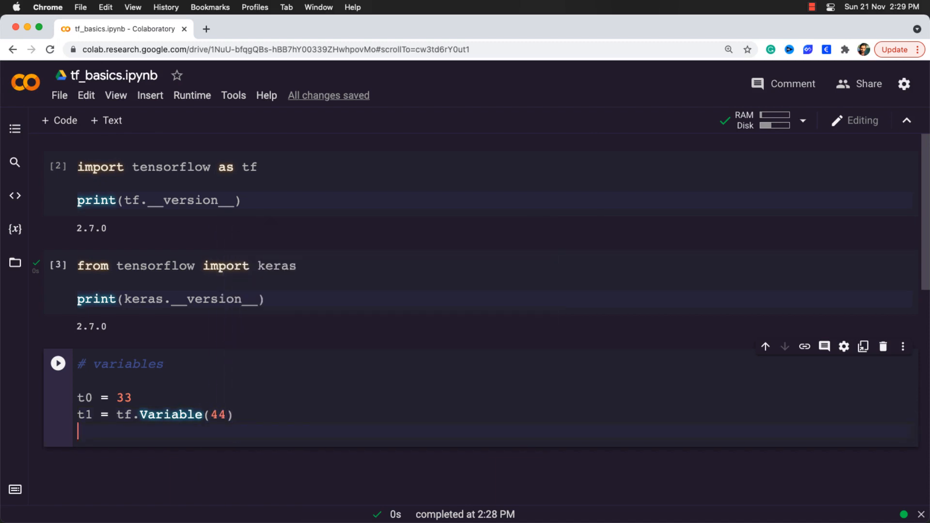
type("t2 = tf")
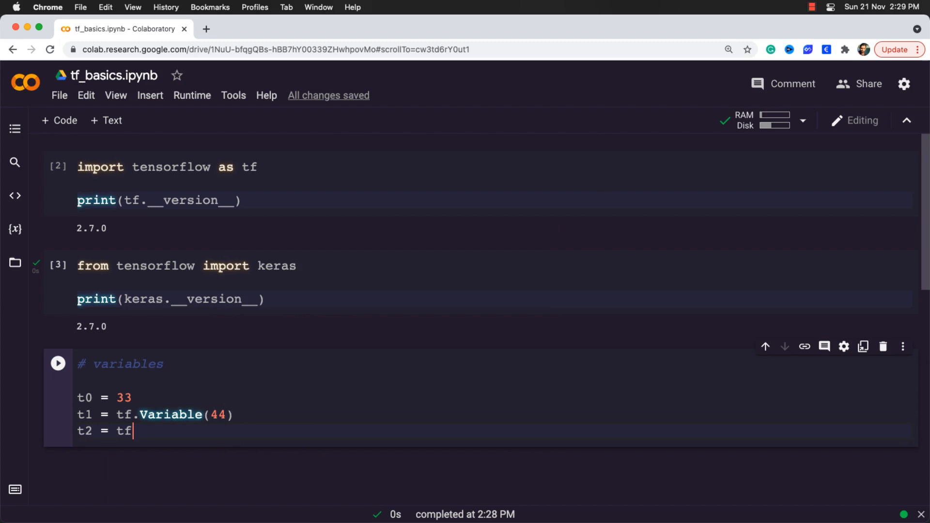
type(".Variable()")
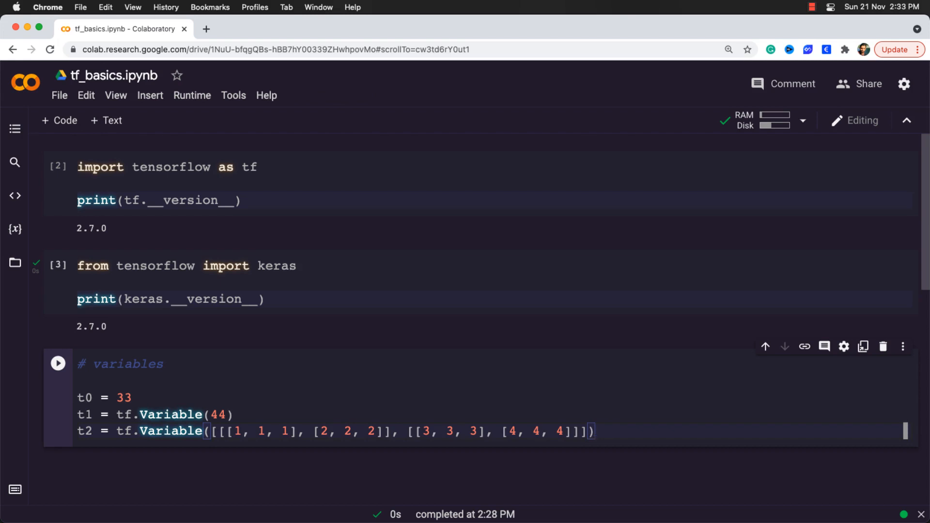
left_click(588, 431)
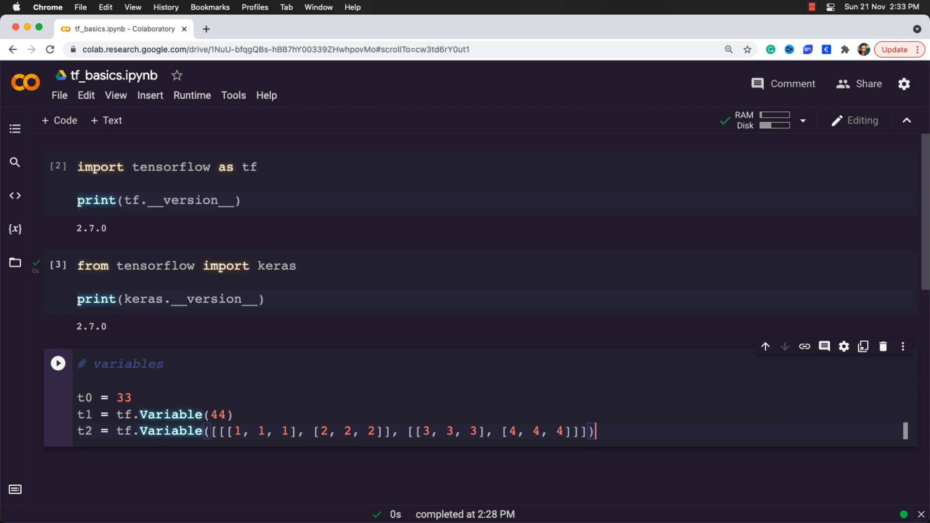
double_click(83, 398)
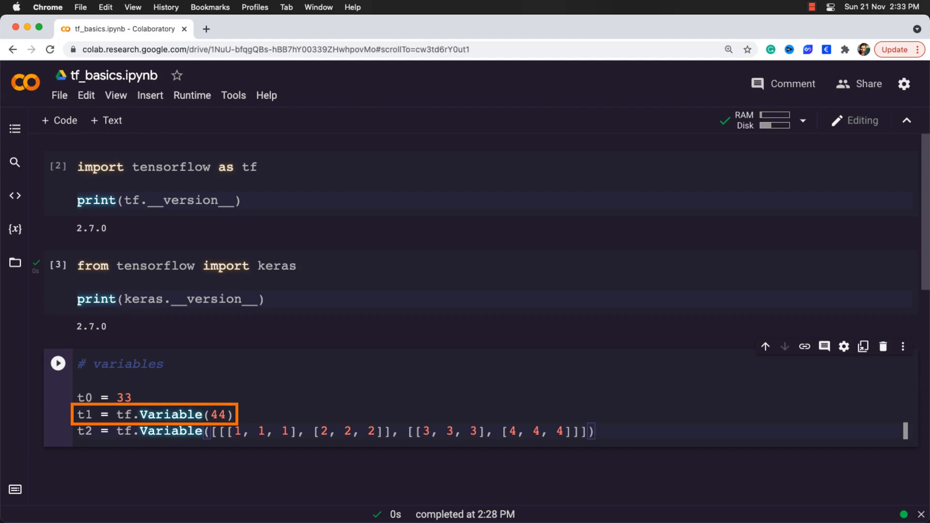
left_click(587, 430)
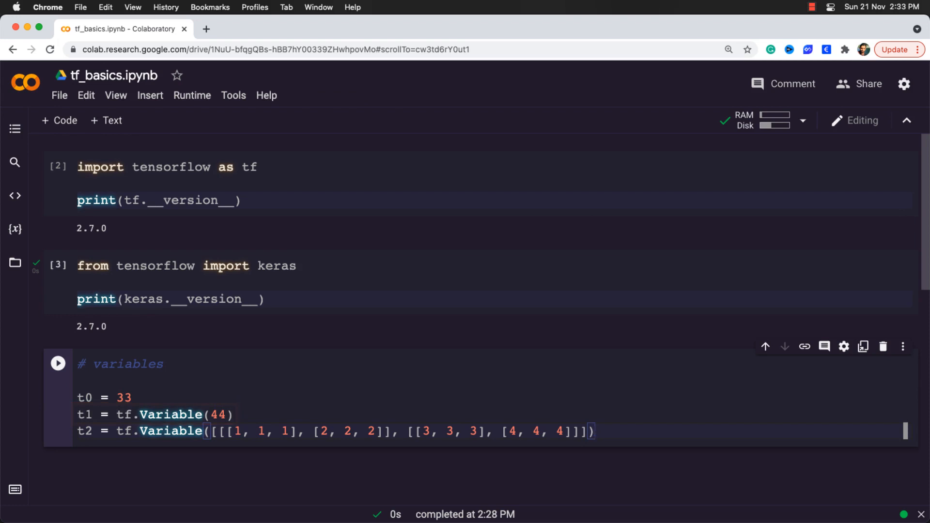
left_click(593, 431)
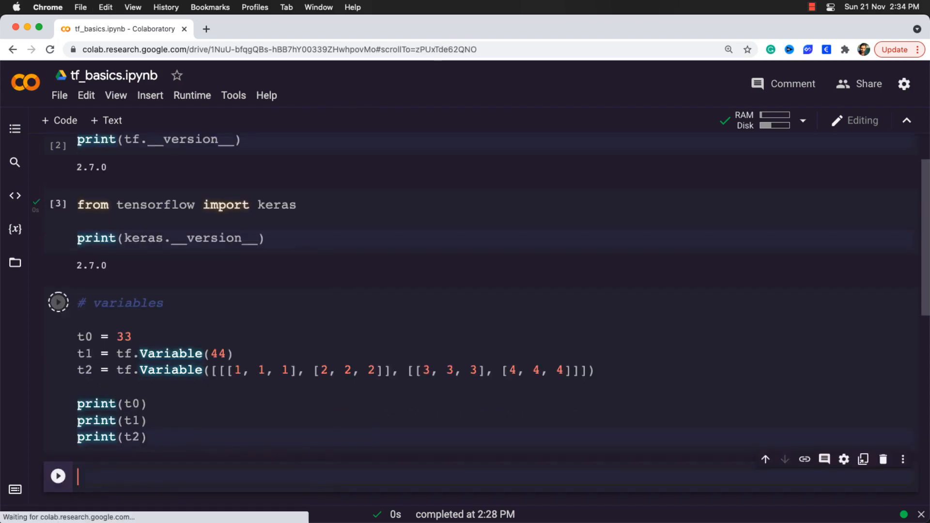
Run the variables cell, printing 33, Variable 44 and the (2, 2, 3) int32 Variable
left_click(57, 303)
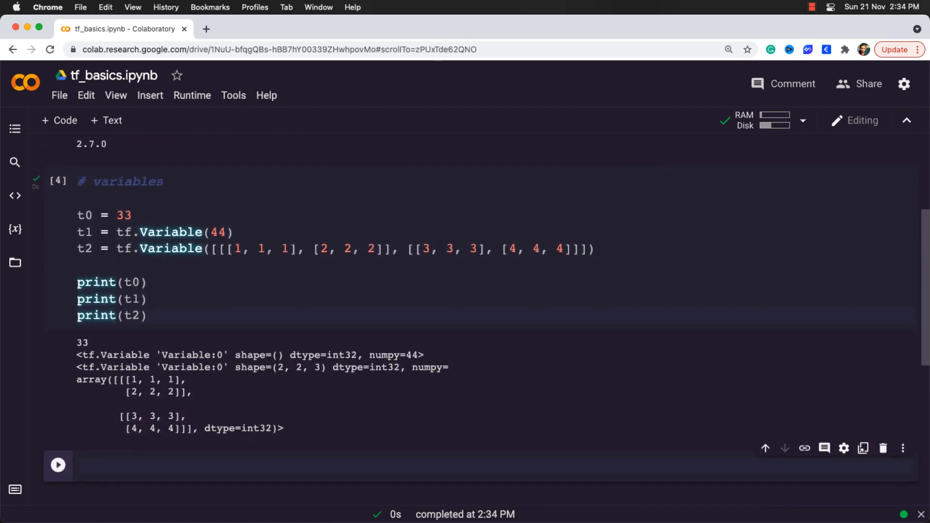
left_click(237, 465)
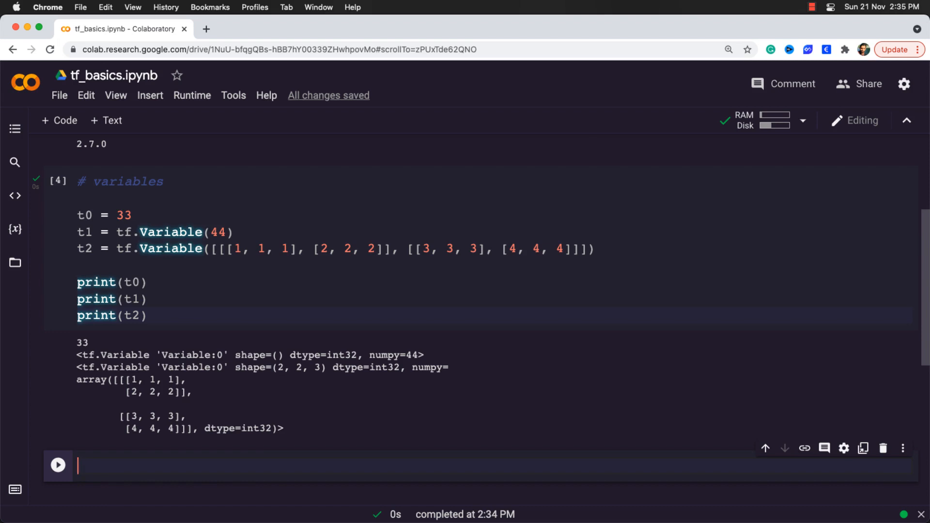
Define i64 = tf.Variable(64, dtype=tf.int64), print it and run the cell, showing an int64 scalar Variable
type("i6")
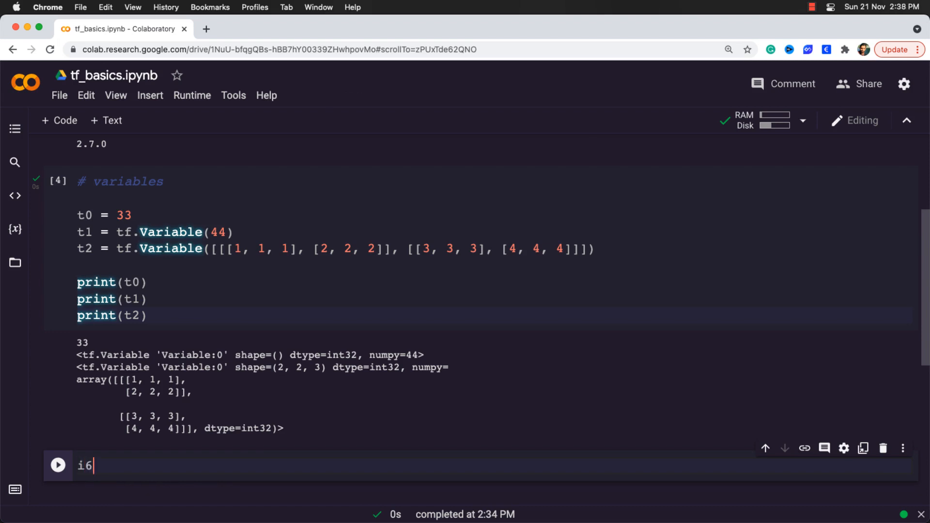
type("4 = tf.Variable(")
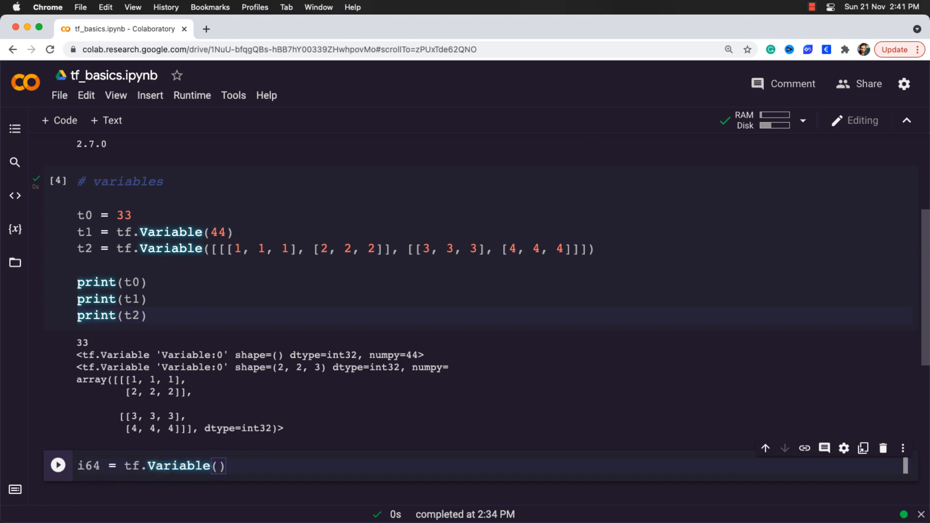
type("64")
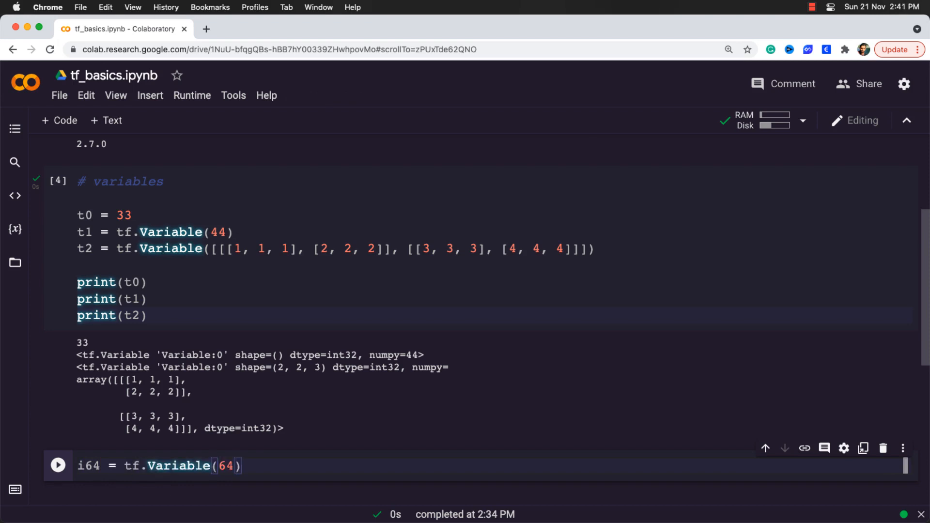
type(",")
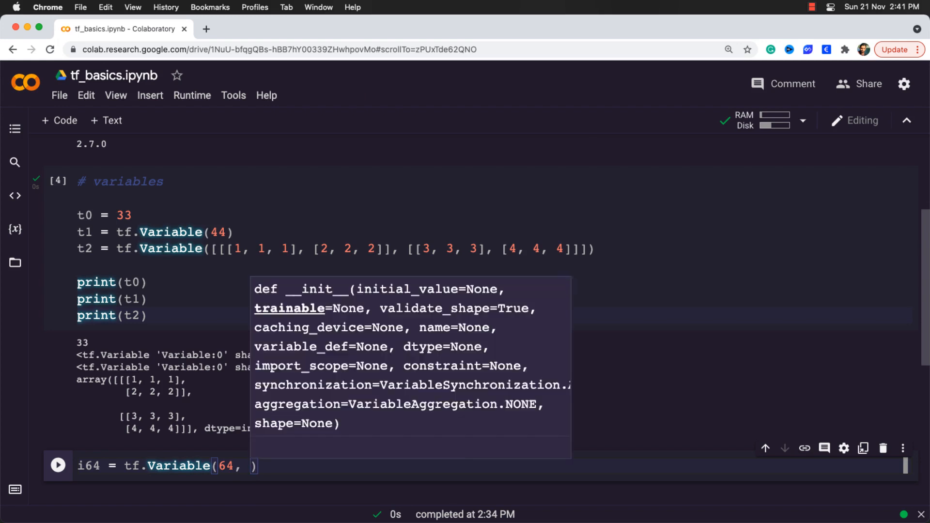
type("dtype")
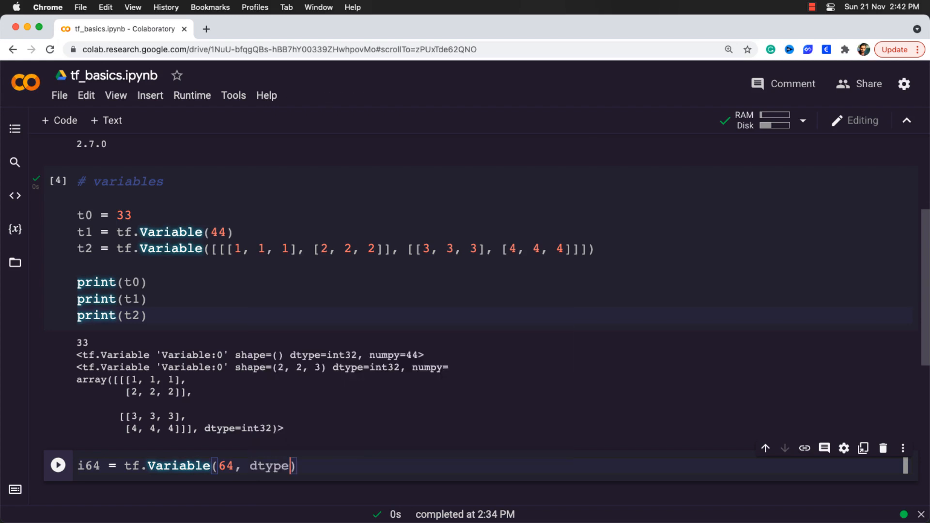
type("=")
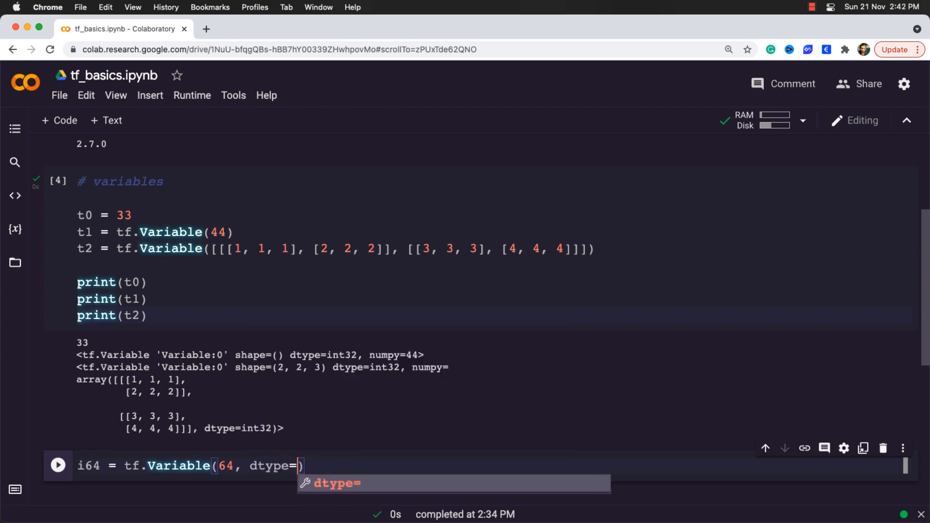
type("tf.")
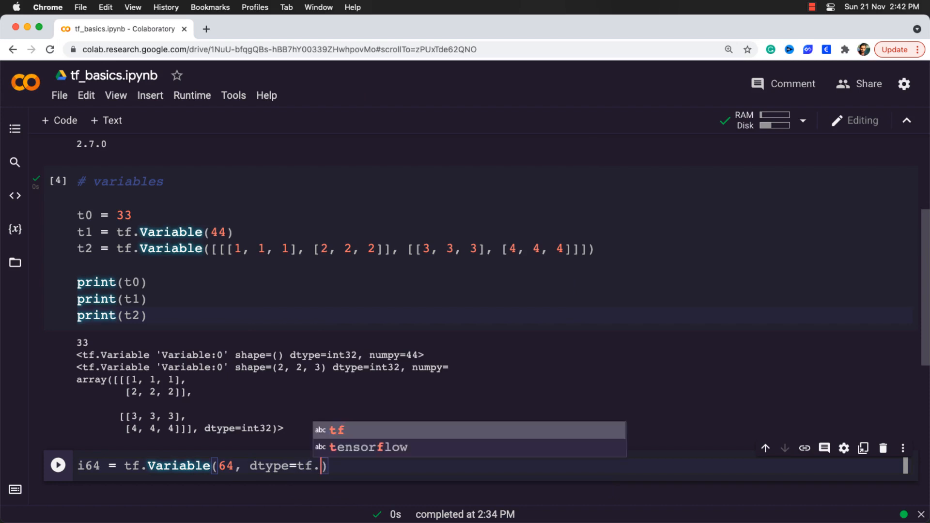
type("int64)")
type("print(i64)")
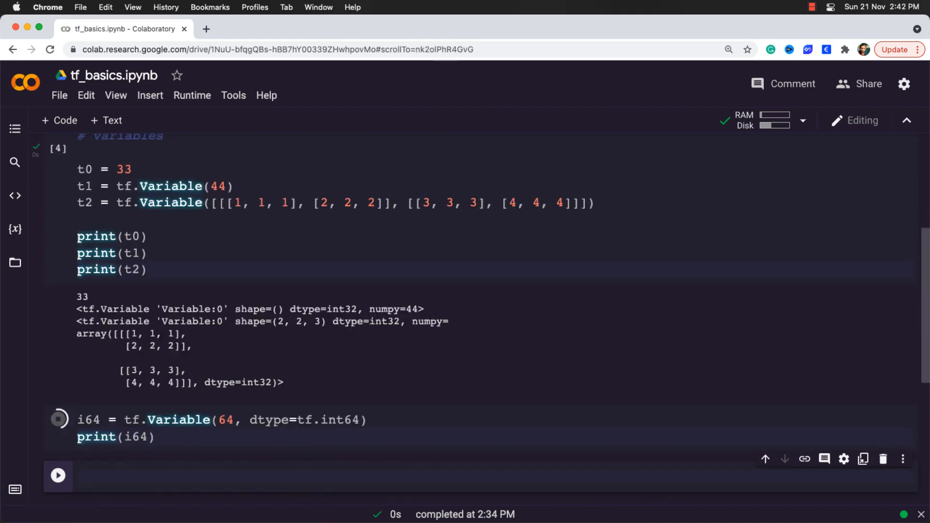
left_click(57, 419)
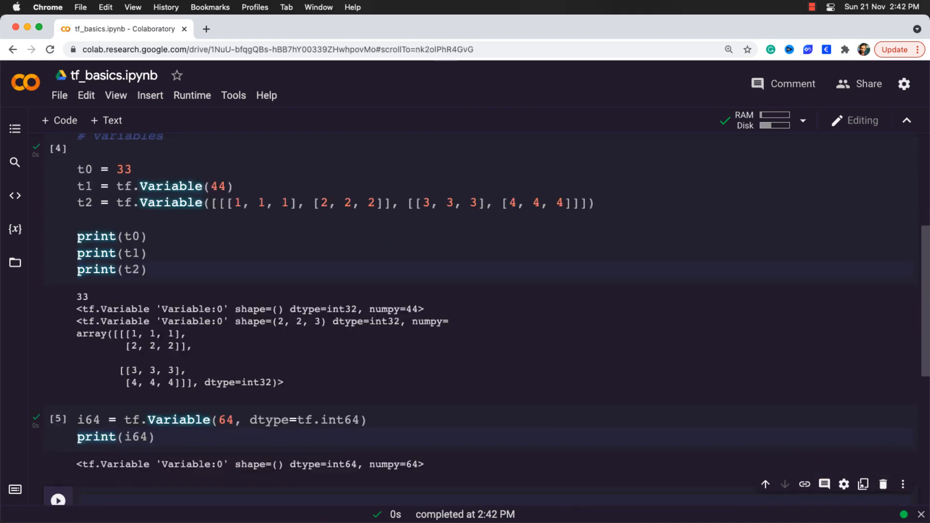
double_click(325, 464)
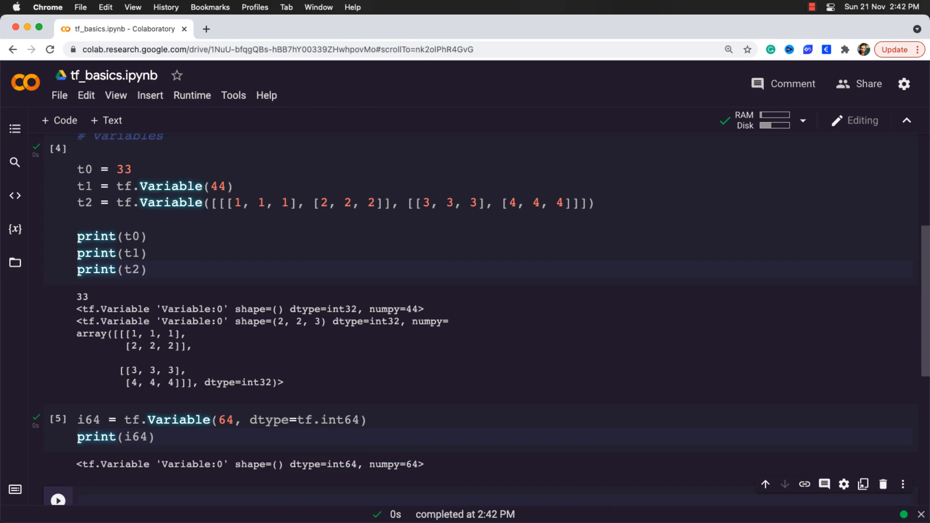
left_click(78, 498)
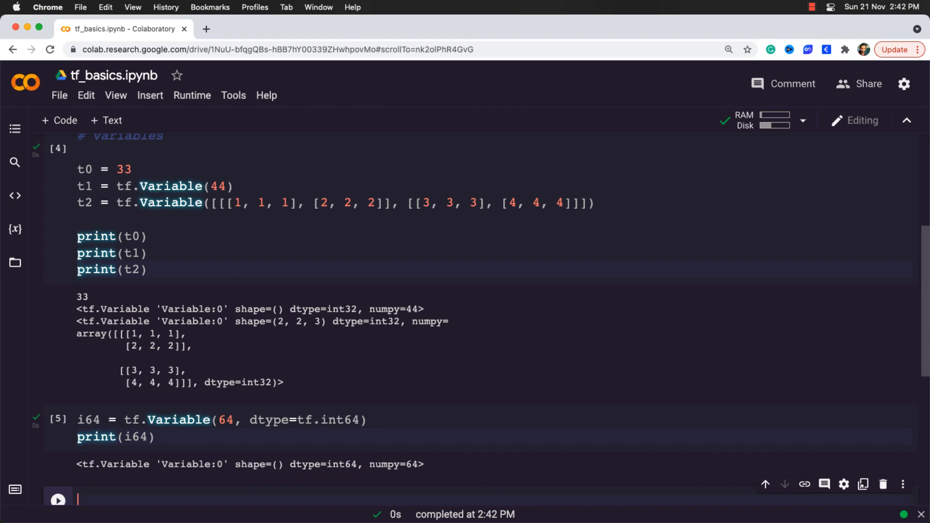